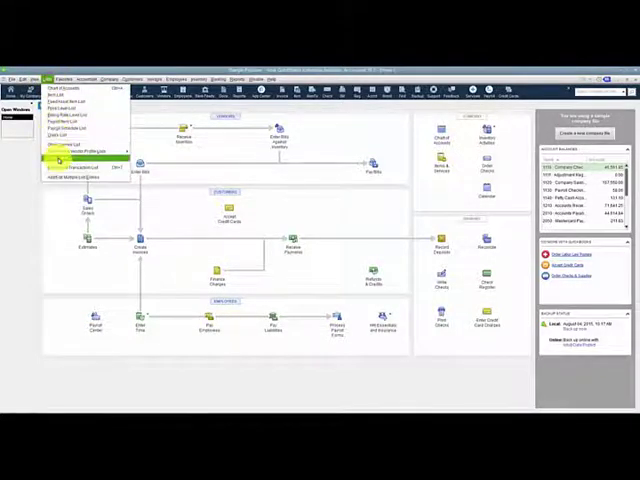
Open the Fourlane Invoice template layout and place a Bill To data field
{"action": "left_click", "coordinate": [80, 167]}
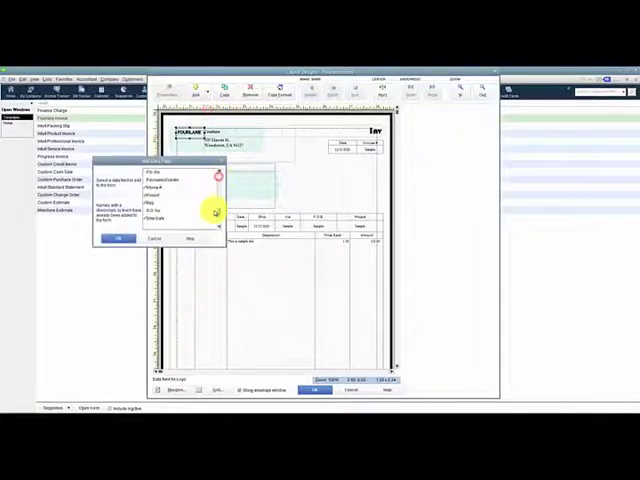
{"action": "left_click", "coordinate": [117, 238]}
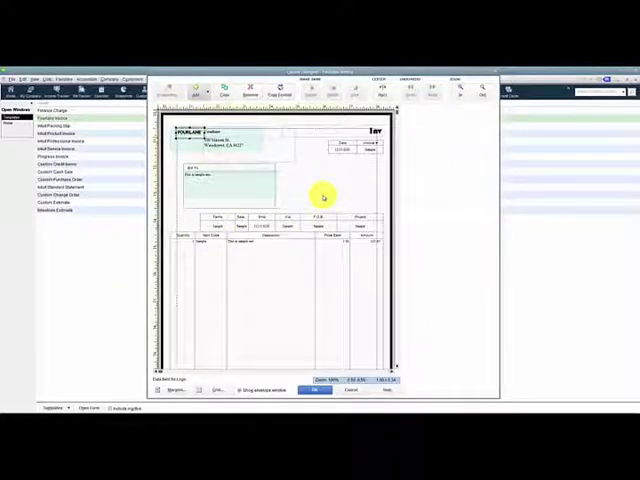
{"action": "mouse_move", "coordinate": [405, 148]}
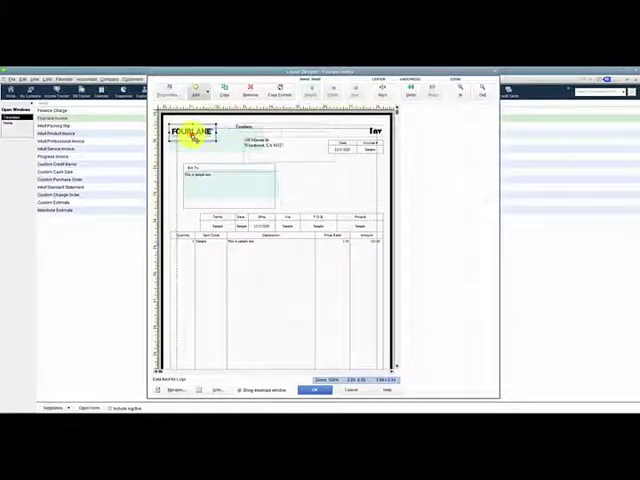
Bring up options for the FOURLANE logo at the invoice's top left
{"action": "right_click", "coordinate": [243, 132]}
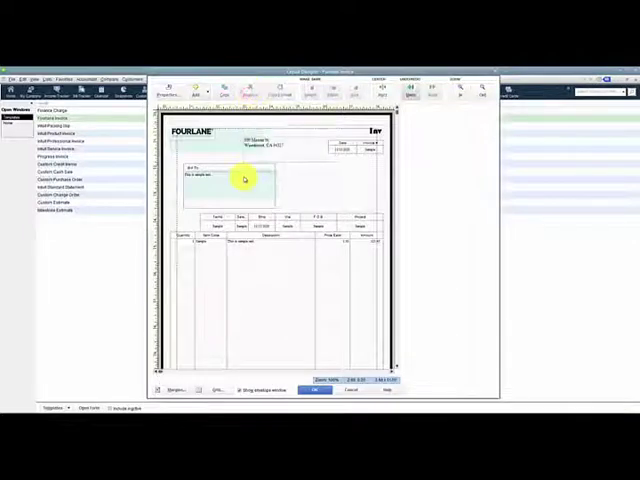
Set the company address field's justification, font and border, and confirm the changes
{"action": "left_click", "coordinate": [270, 150]}
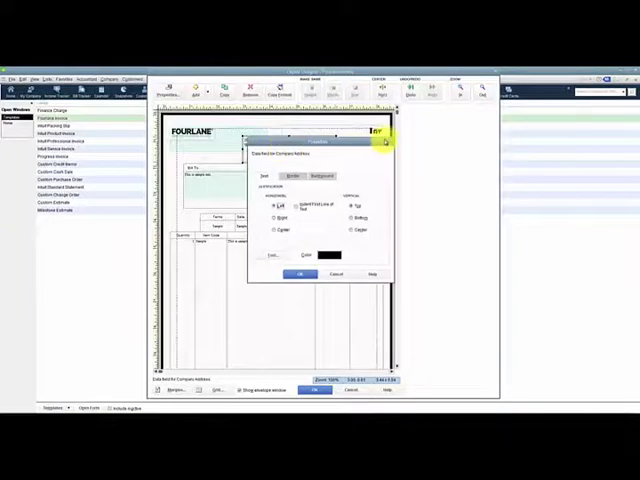
{"action": "left_click_drag", "start_coordinate": [320, 150], "coordinate": [270, 148]}
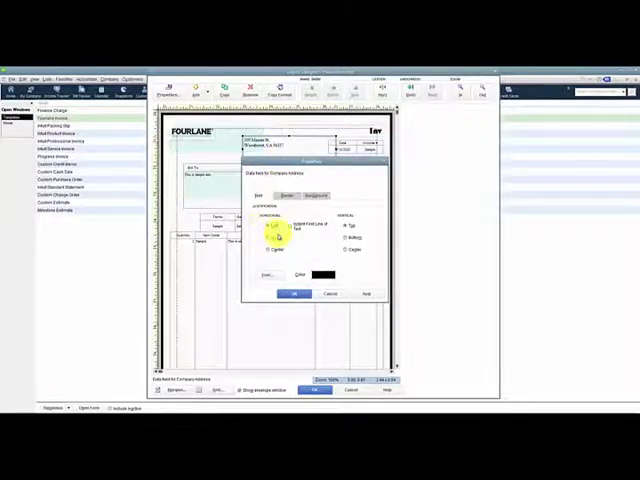
{"action": "left_click", "coordinate": [270, 240]}
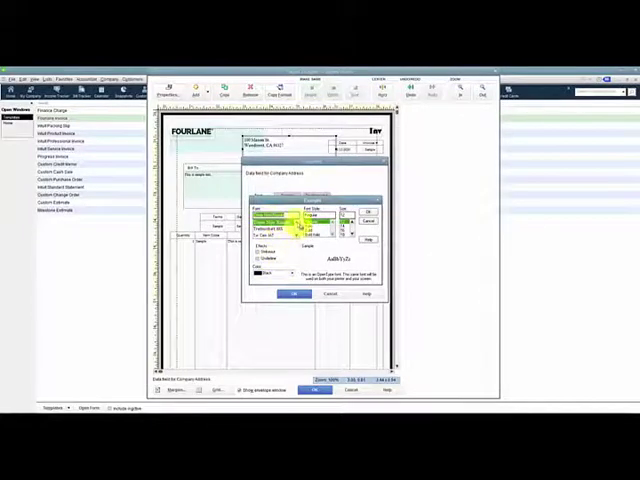
{"action": "left_click", "coordinate": [280, 223]}
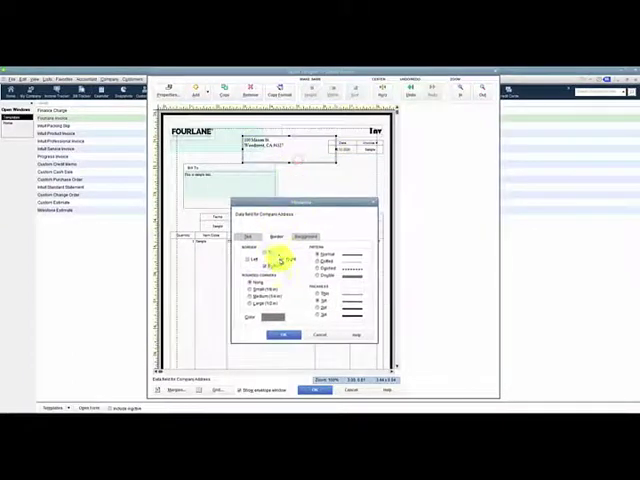
{"action": "left_click", "coordinate": [262, 268]}
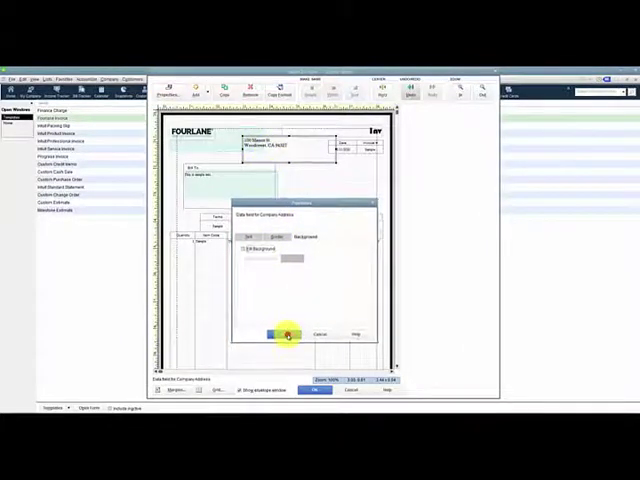
{"action": "left_click", "coordinate": [285, 334]}
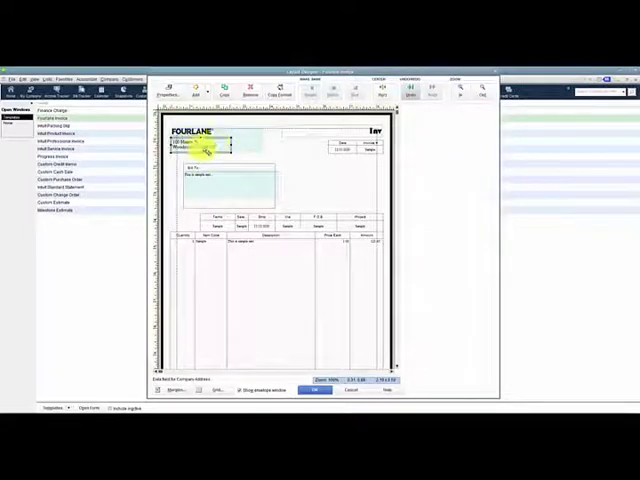
Bring up options for the address field beneath the FOURLANE logo
{"action": "right_click", "coordinate": [200, 148]}
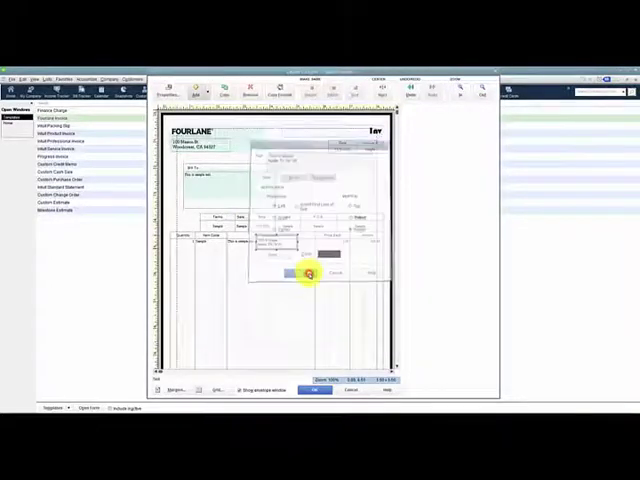
Replace the block's text with the Austin address, align it top, and change its border sides
{"action": "left_click", "coordinate": [315, 278]}
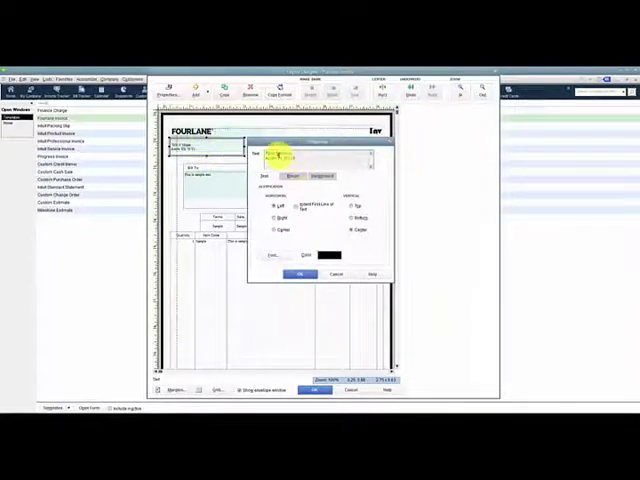
{"action": "left_click", "coordinate": [305, 158]}
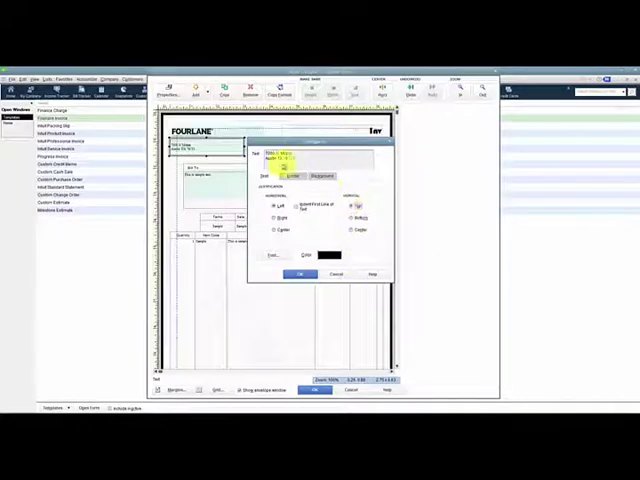
{"action": "left_click", "coordinate": [289, 176]}
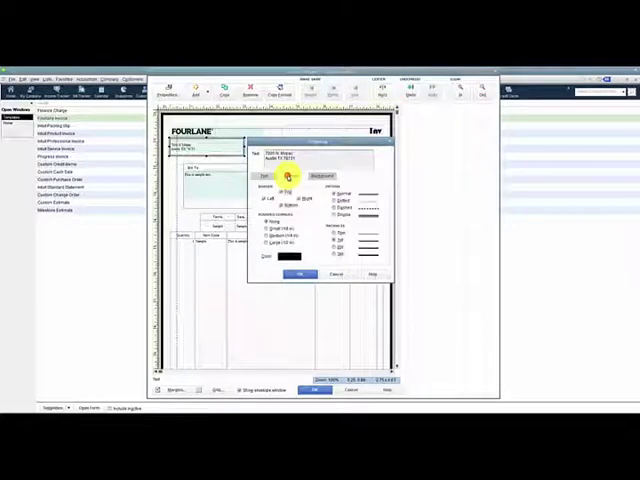
{"action": "left_click", "coordinate": [285, 176]}
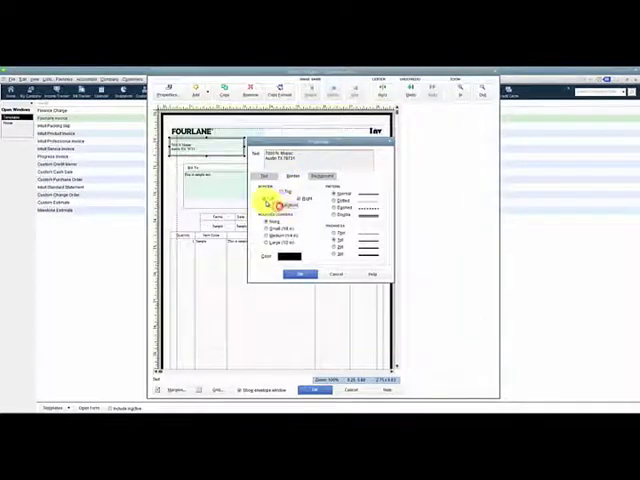
{"action": "left_click", "coordinate": [301, 273]}
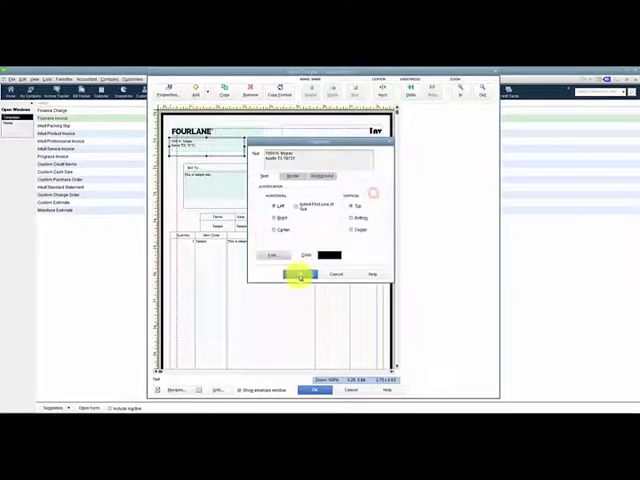
Confirm the revised Austin address block settings
{"action": "left_click", "coordinate": [314, 274]}
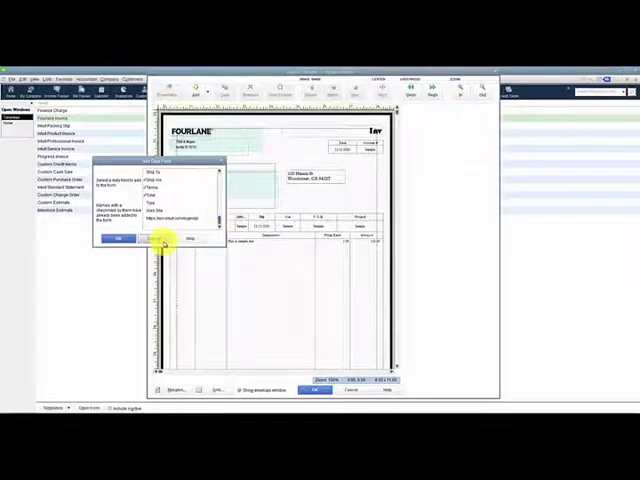
Dismiss the field list and add the Fourlane logo image file to the layout
{"action": "left_click", "coordinate": [118, 238]}
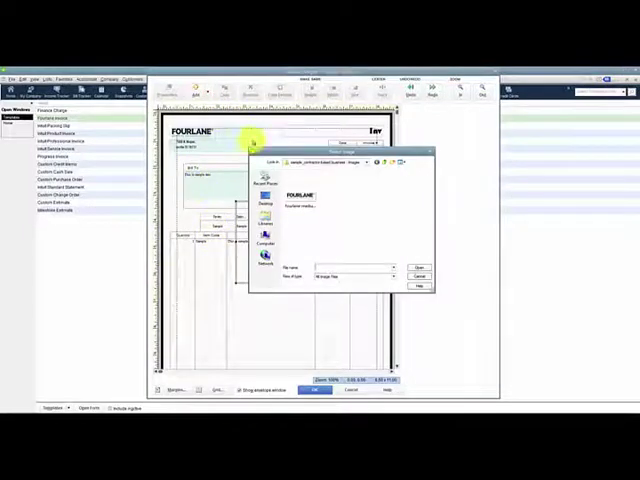
{"action": "mouse_move", "coordinate": [263, 370]}
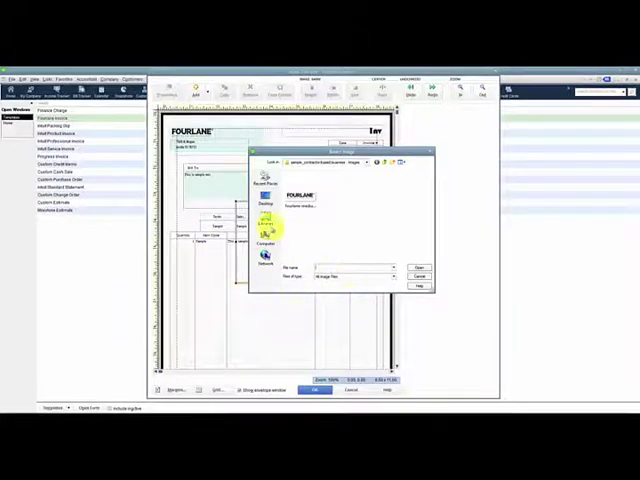
{"action": "mouse_move", "coordinate": [295, 330]}
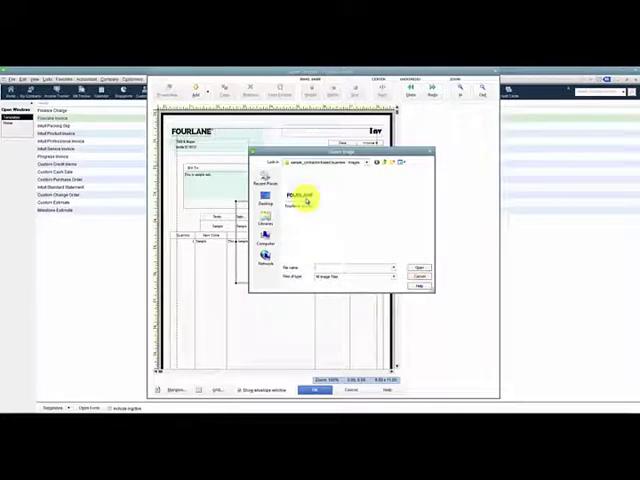
{"action": "left_click", "coordinate": [419, 265]}
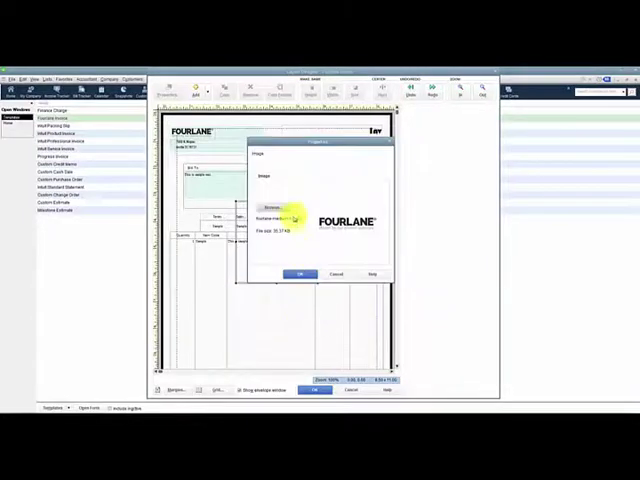
{"action": "left_click", "coordinate": [300, 274]}
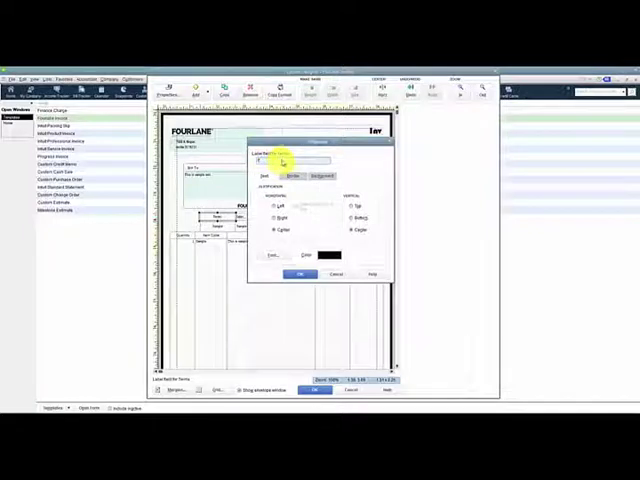
Edit the Terms label's wording in its properties
{"action": "left_click", "coordinate": [301, 274]}
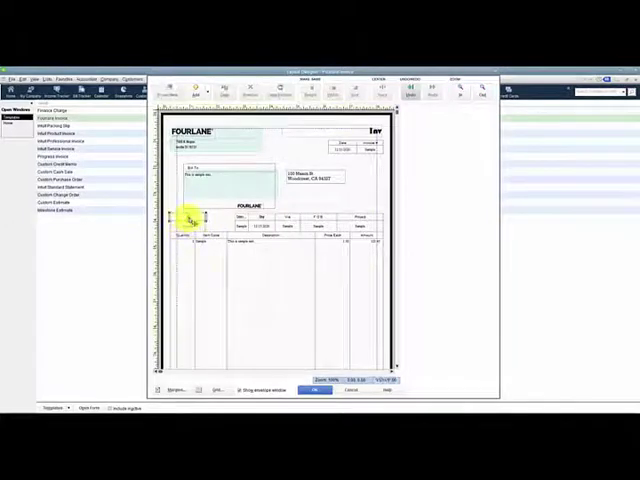
Select a field near the item table to resize it
{"action": "left_click", "coordinate": [188, 229]}
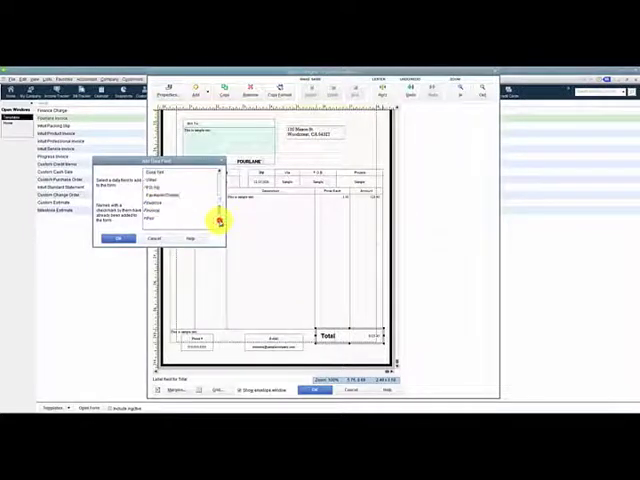
Scroll through the data field list to find another field to add
{"action": "scroll", "scroll_direction": "down", "scroll_amount": 3}
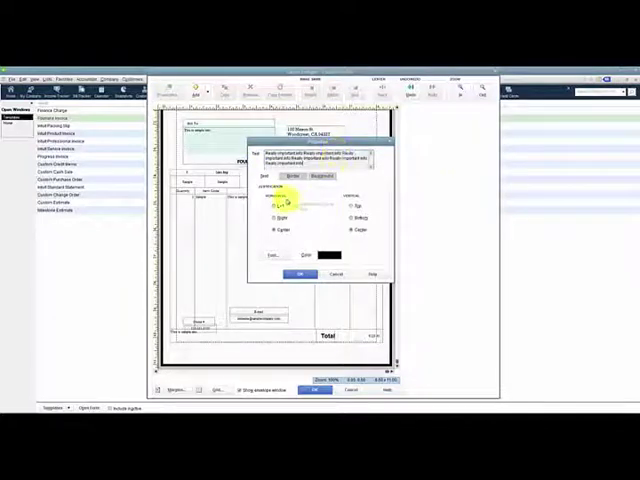
Justify the 'Really important info' disclaimer text box and accept it at the invoice bottom
{"action": "left_click", "coordinate": [292, 175]}
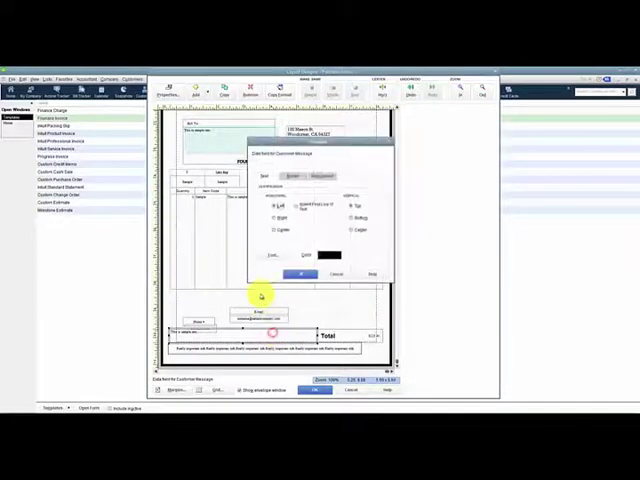
{"action": "left_click", "coordinate": [302, 271]}
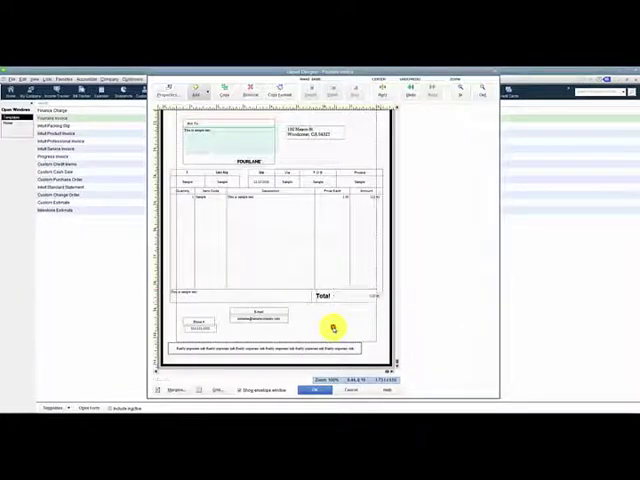
{"action": "mouse_move", "coordinate": [395, 360]}
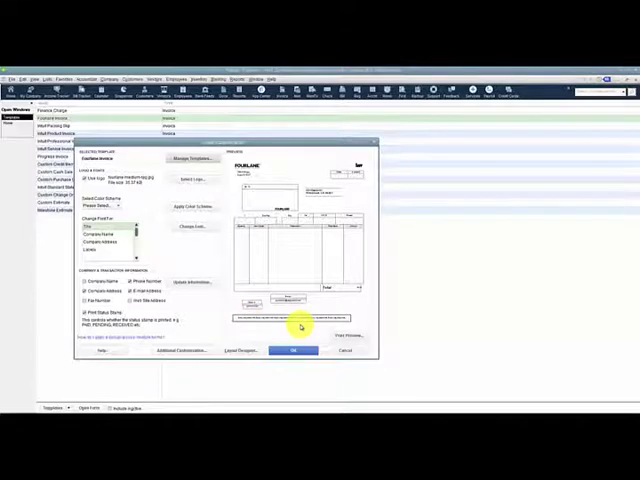
{"action": "mouse_move", "coordinate": [375, 315]}
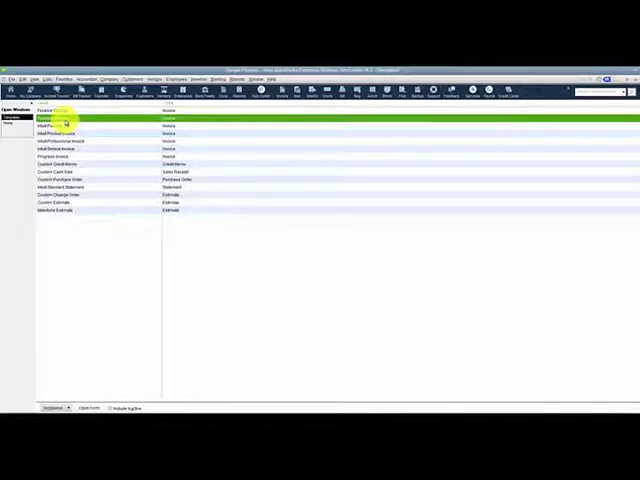
Duplicate the Fourlane Invoice template with Sales Order as the template type
{"action": "right_click", "coordinate": [55, 128]}
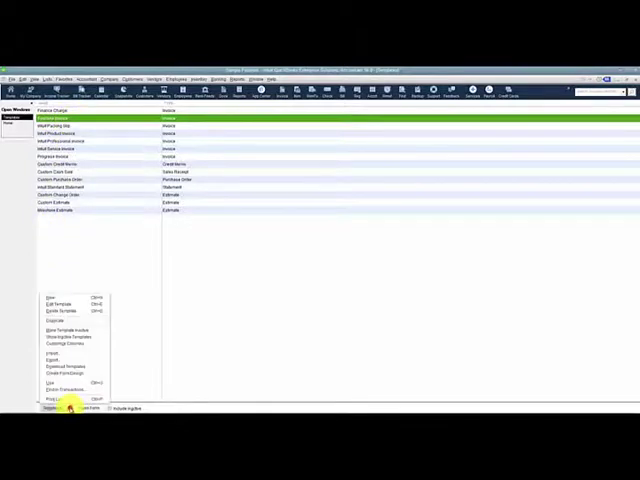
{"action": "left_click", "coordinate": [49, 298]}
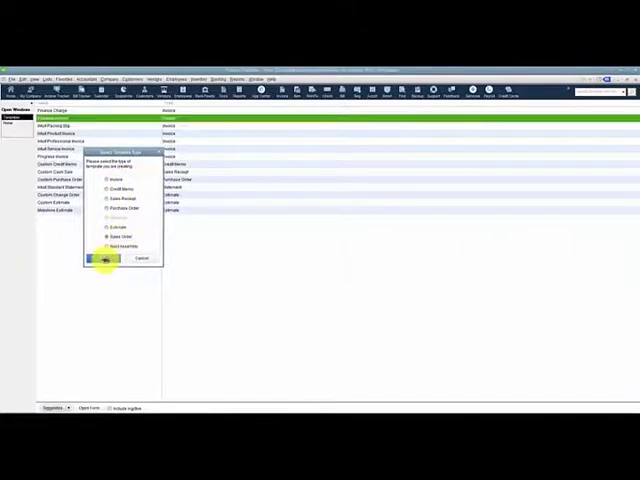
{"action": "left_click", "coordinate": [105, 259]}
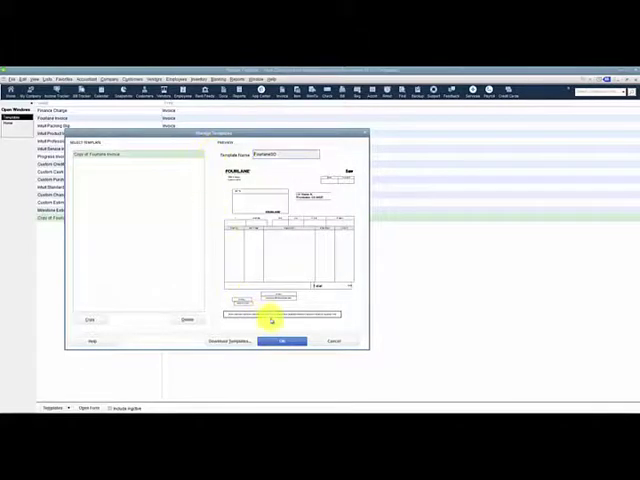
Save the copied template under the name FourlaneSO
{"action": "left_click", "coordinate": [281, 342]}
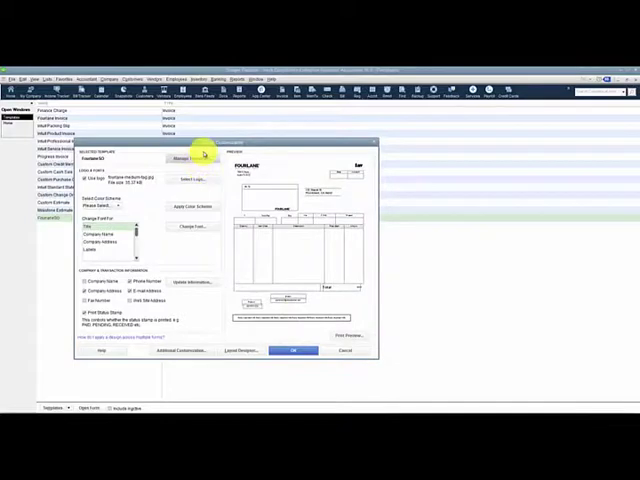
{"action": "mouse_move", "coordinate": [325, 160]}
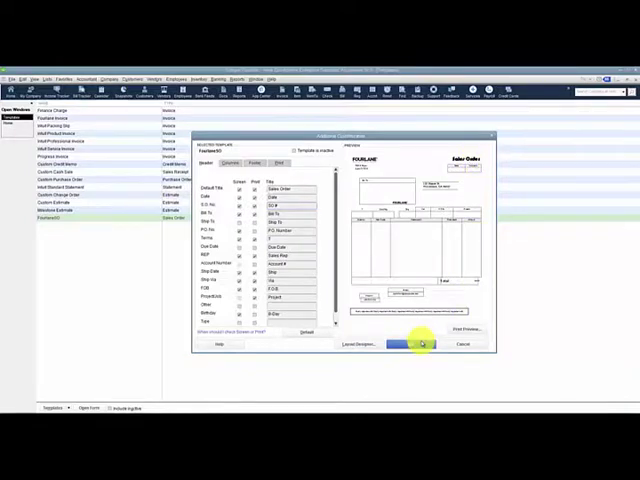
Accept the FourlaneSO additional and basic customization settings
{"action": "left_click", "coordinate": [421, 344]}
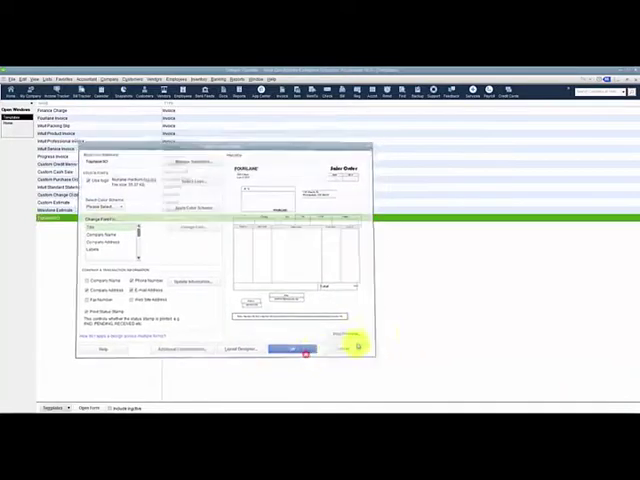
{"action": "left_click", "coordinate": [293, 349]}
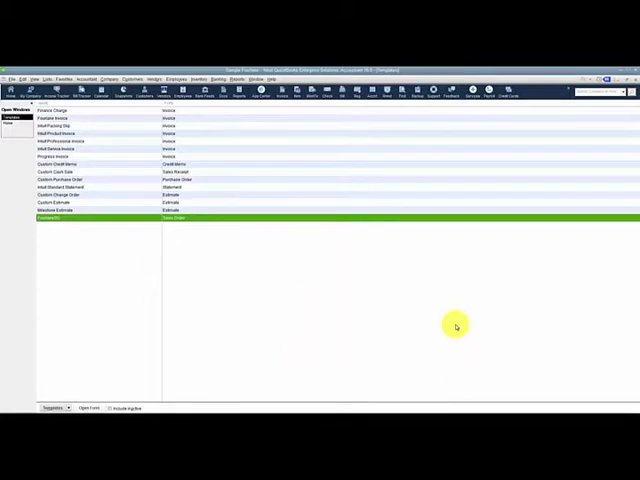
{"action": "mouse_move", "coordinate": [456, 326]}
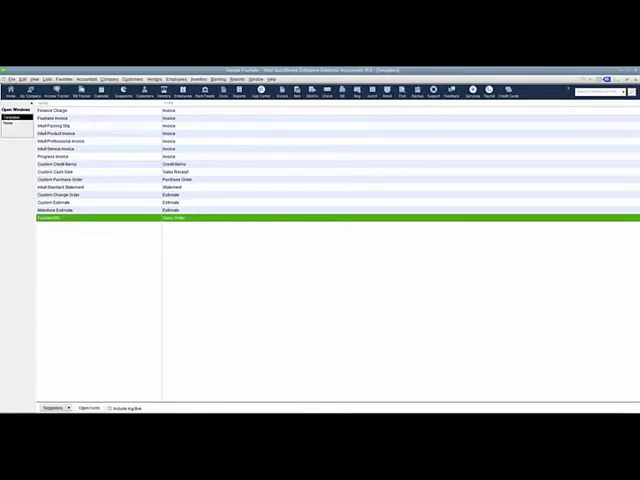